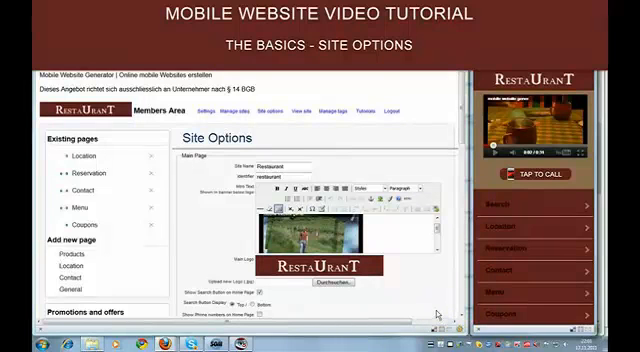
mouse_move(562, 253)
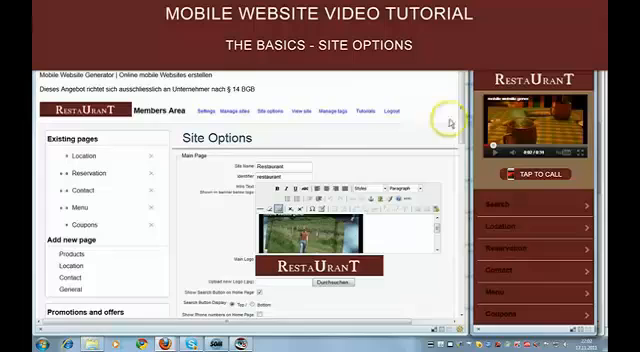
scroll(down, 3)
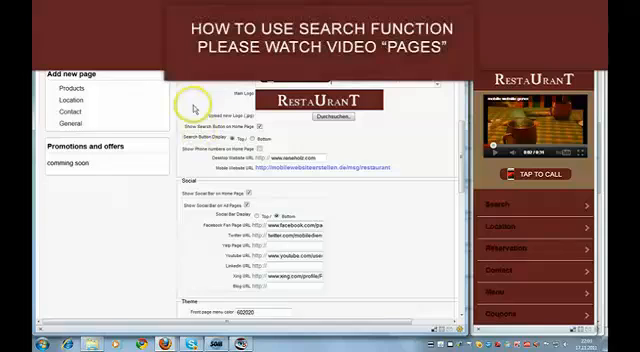
mouse_move(369, 153)
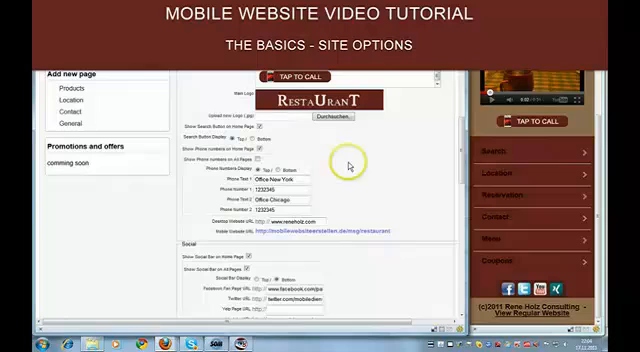
mouse_move(460, 150)
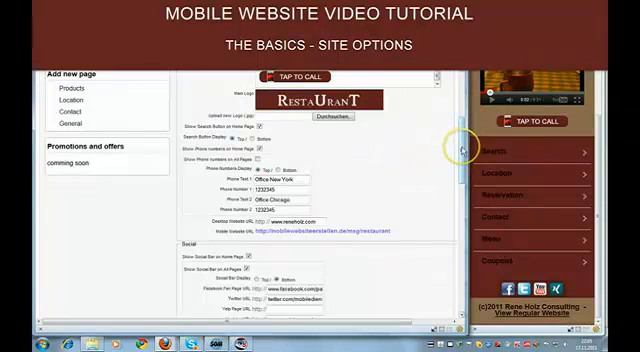
scroll(down, 3)
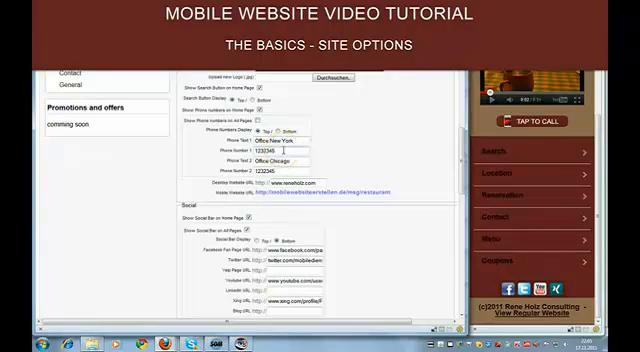
scroll(down, 3)
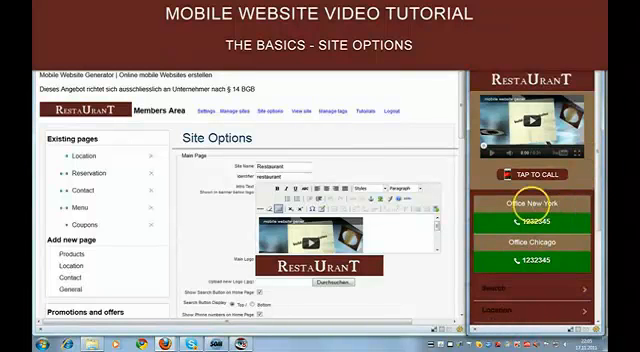
scroll(down, 3)
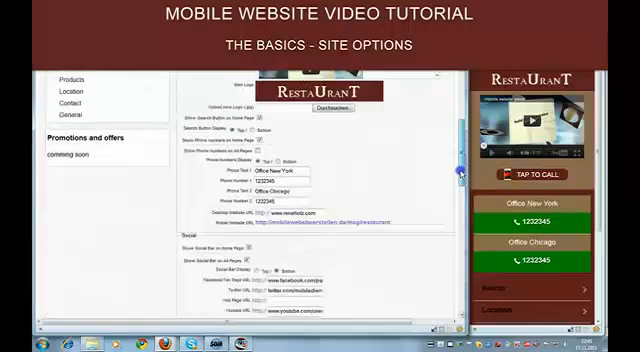
scroll(down, 3)
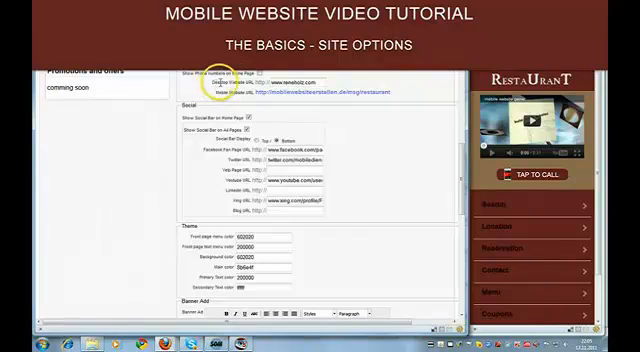
mouse_move(356, 96)
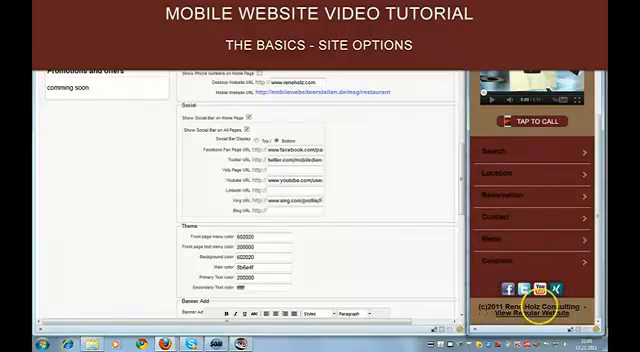
mouse_move(417, 116)
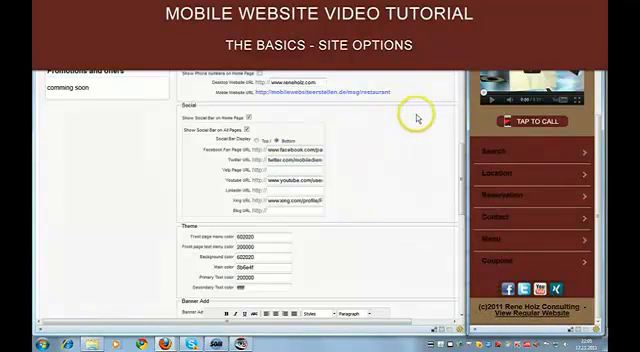
scroll(down, 3)
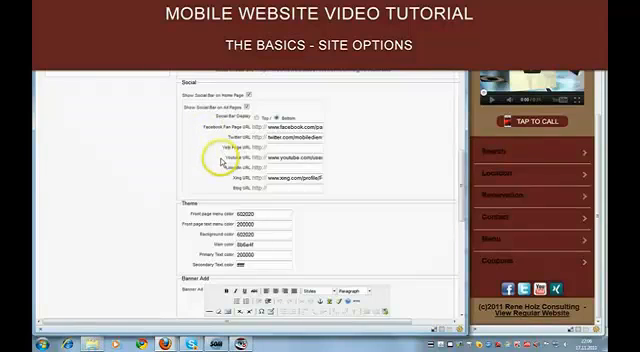
mouse_move(343, 194)
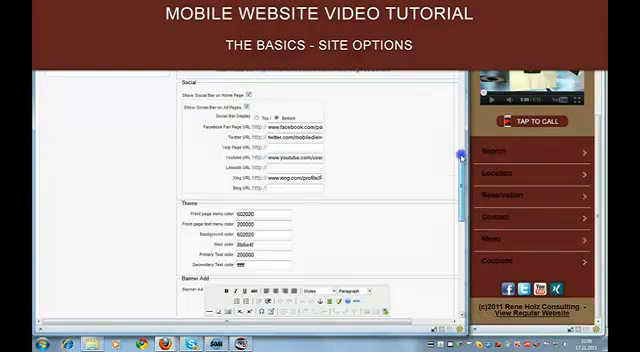
scroll(down, 3)
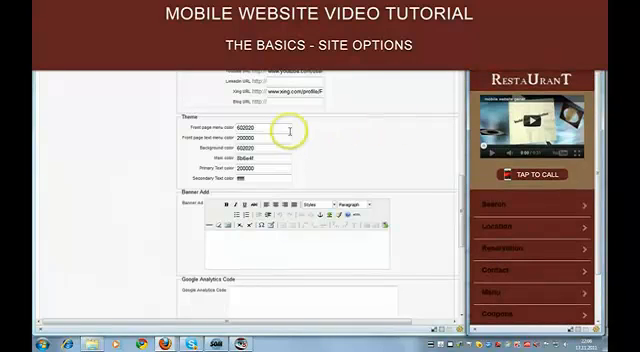
mouse_move(515, 203)
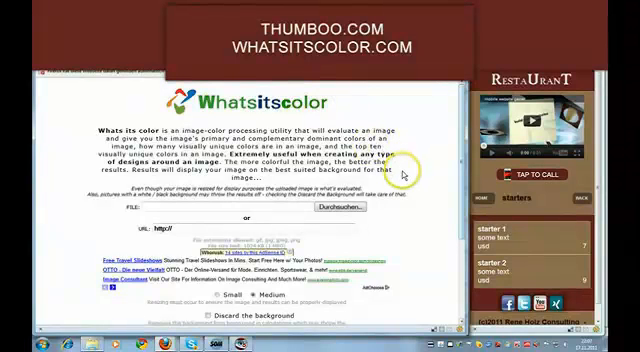
mouse_move(400, 175)
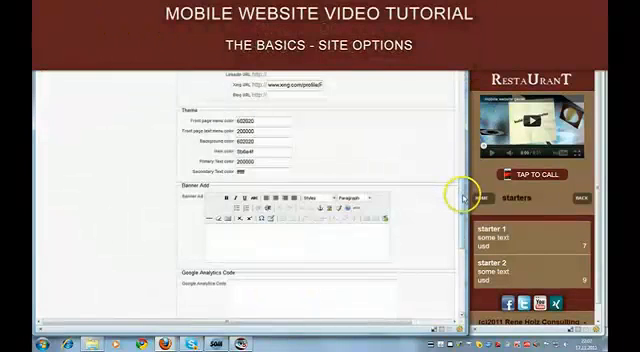
scroll(down, 3)
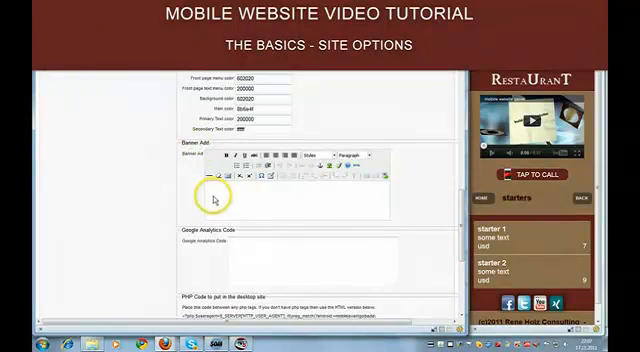
mouse_move(307, 196)
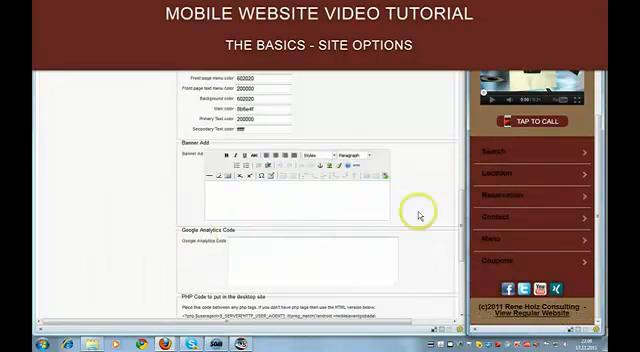
scroll(down, 3)
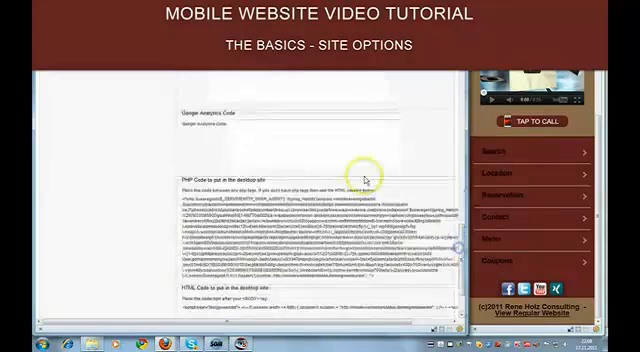